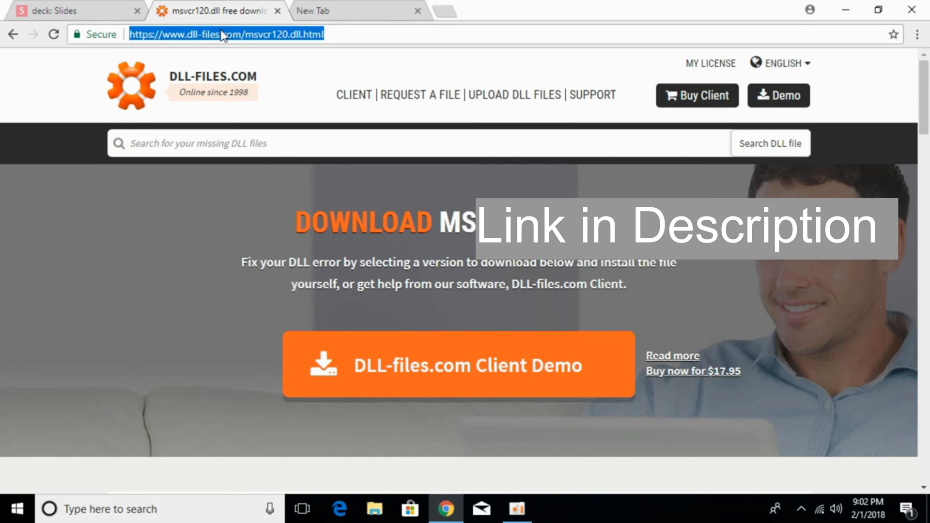
pyautogui.moveTo(283, 43)
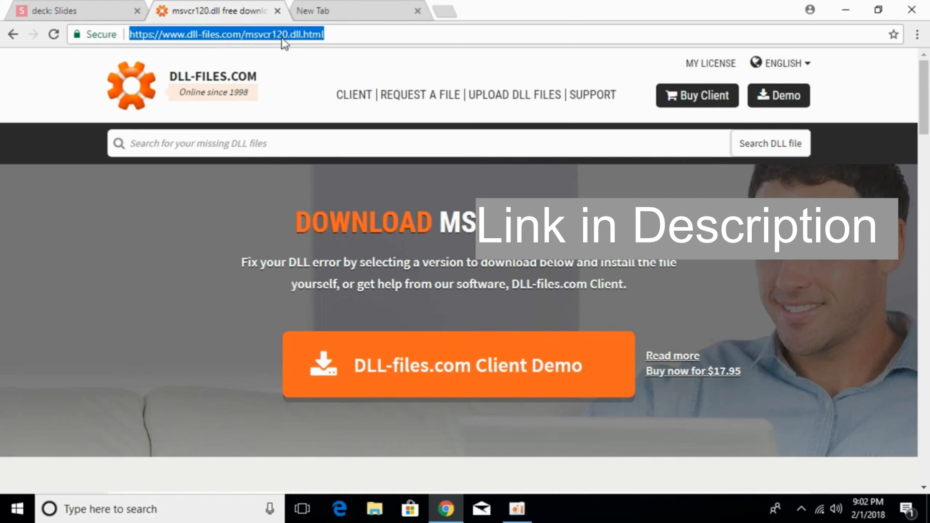
pyautogui.moveTo(281, 232)
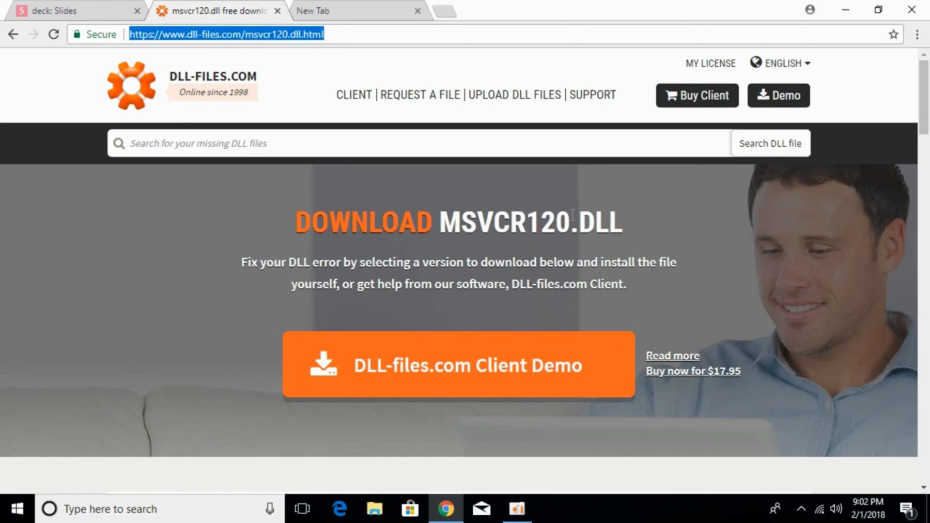
pyautogui.moveTo(110, 420)
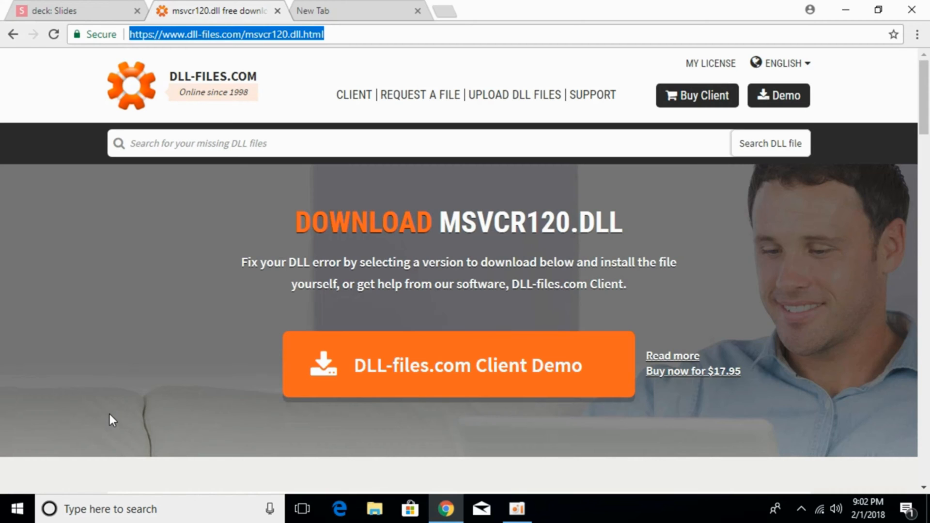
# Step: Download the 32-bit and 64-bit msvcr120.dll zip archives from the versions table
pyautogui.scroll(-3)
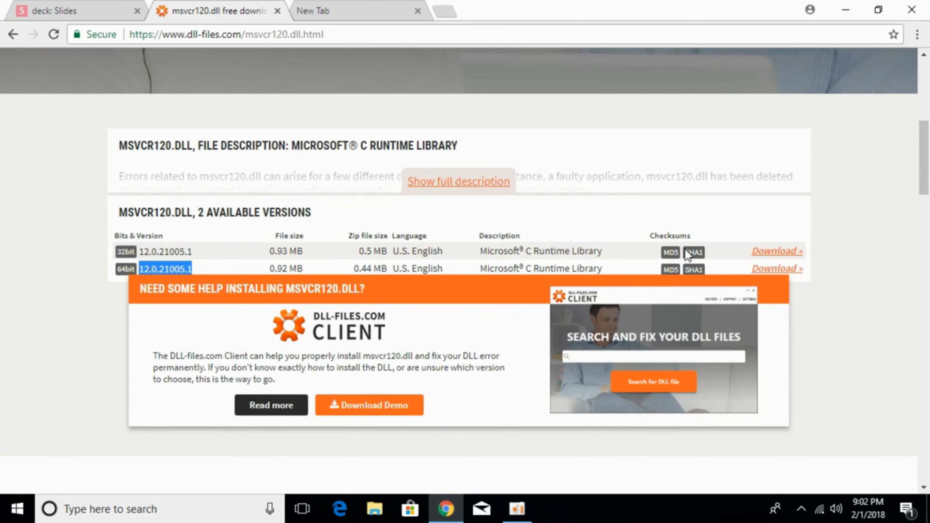
pyautogui.moveTo(204, 253)
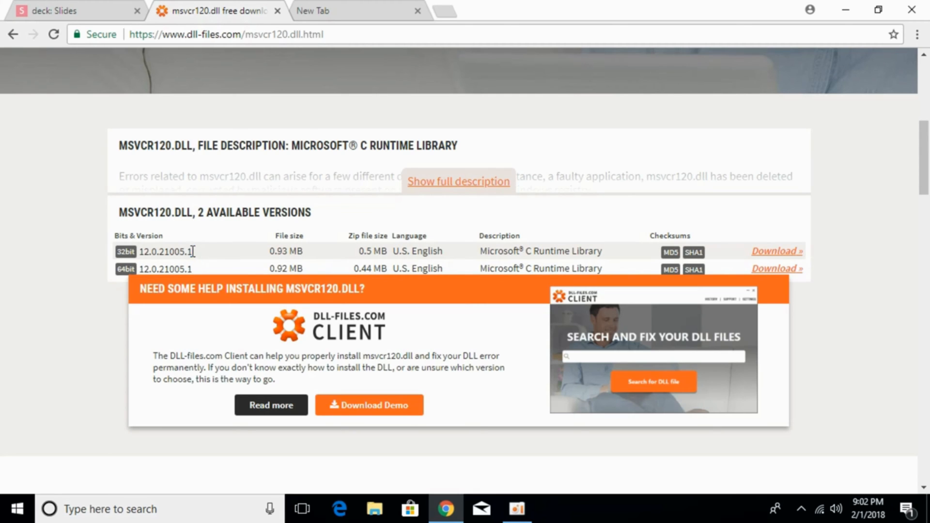
pyautogui.moveTo(205, 269)
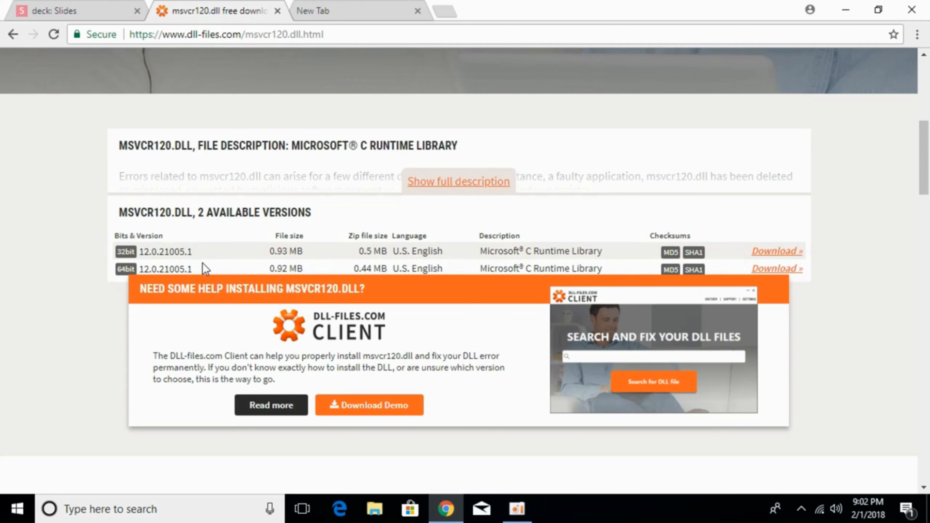
pyautogui.doubleClick(165, 269)
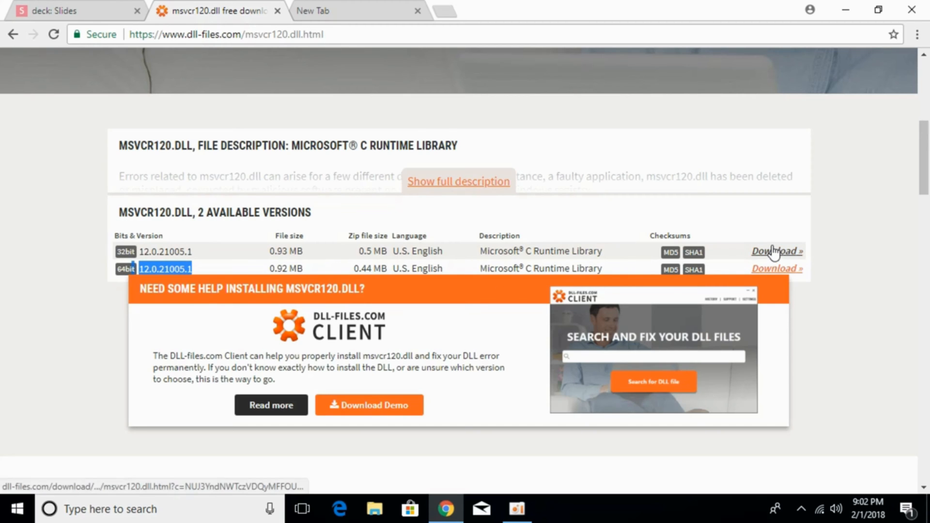
pyautogui.click(776, 251)
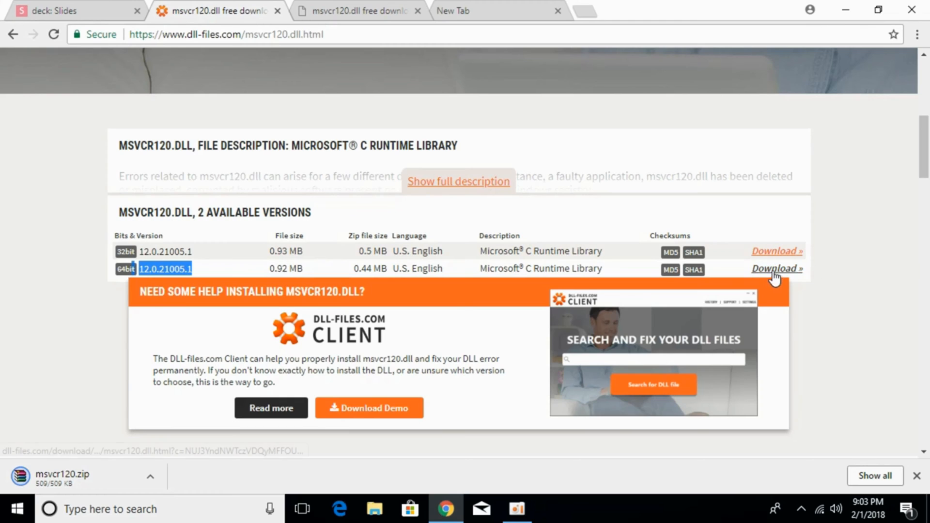
pyautogui.click(777, 269)
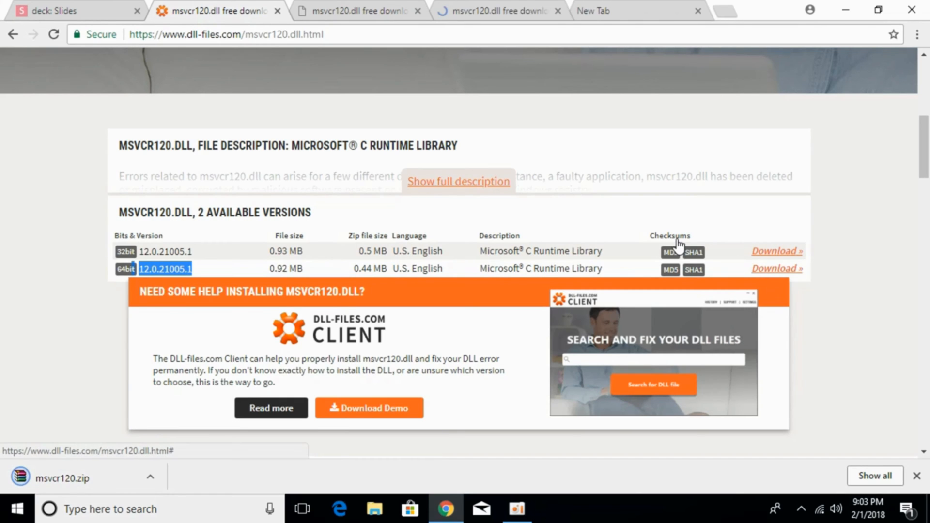
pyautogui.click(777, 269)
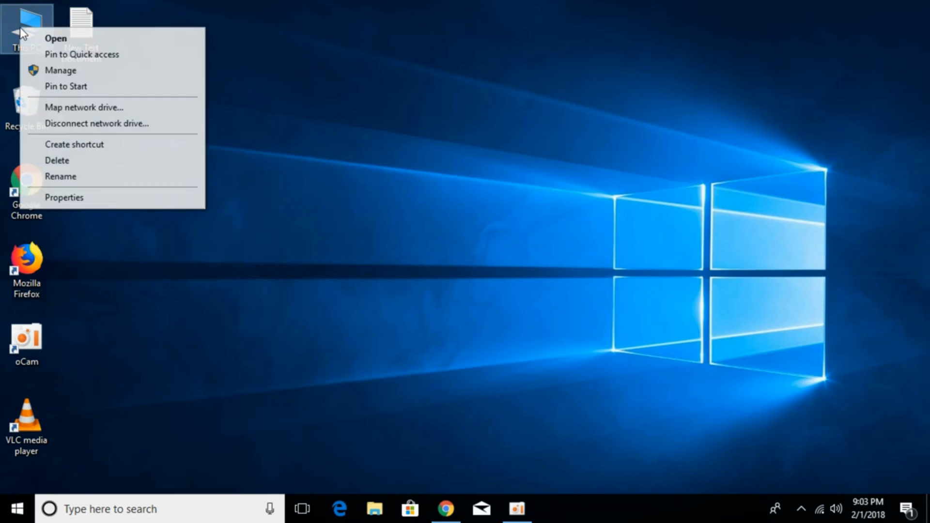
pyautogui.click(215, 200)
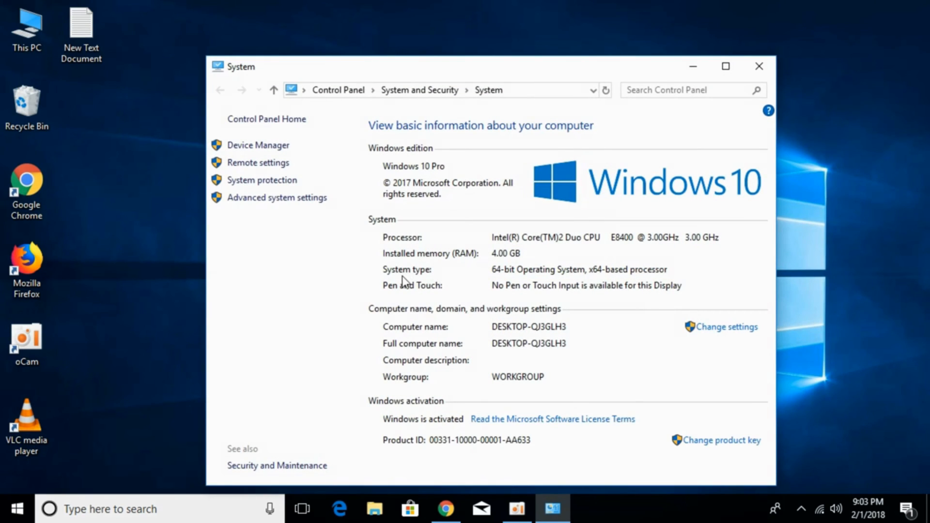
pyautogui.moveTo(502, 279)
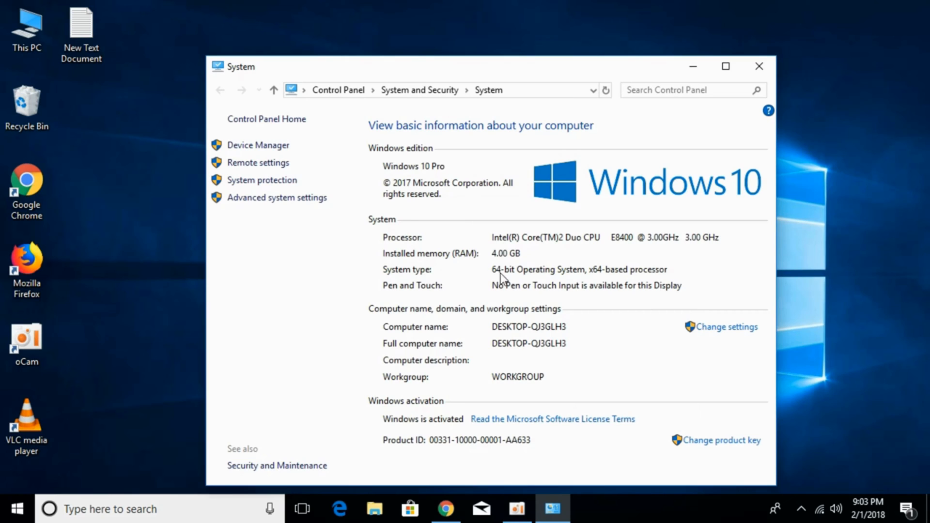
pyautogui.moveTo(659, 286)
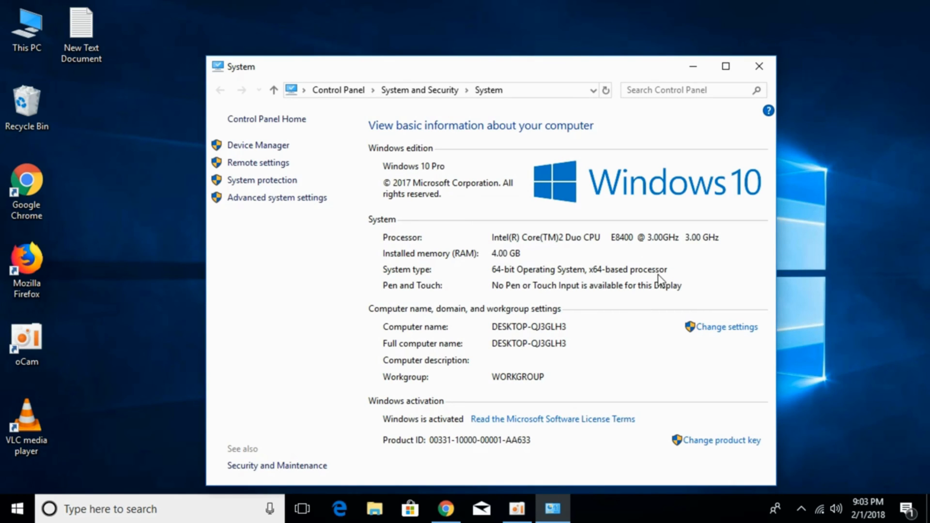
pyautogui.click(759, 66)
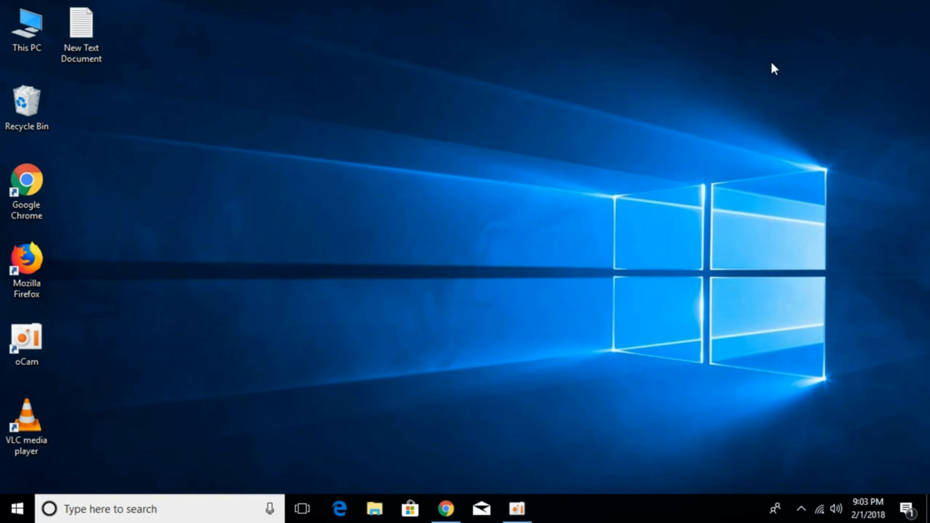
pyautogui.moveTo(363, 278)
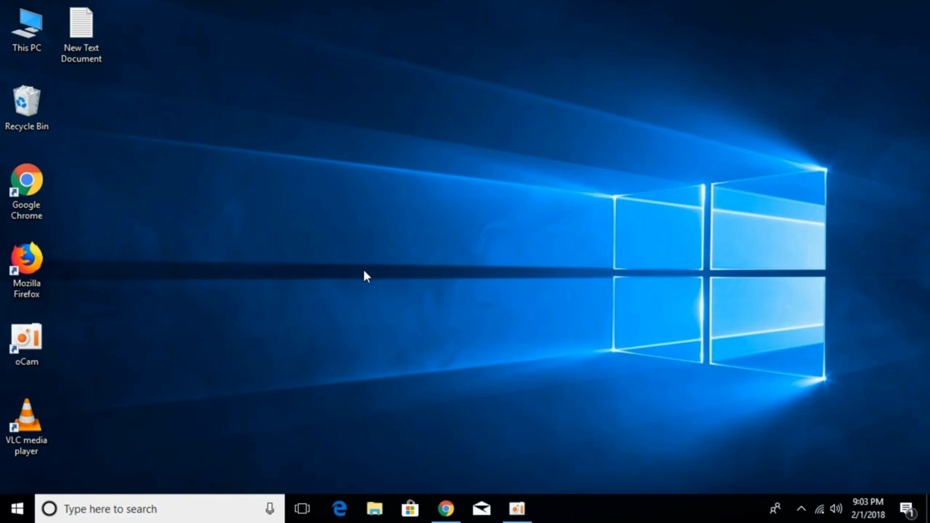
pyautogui.click(375, 509)
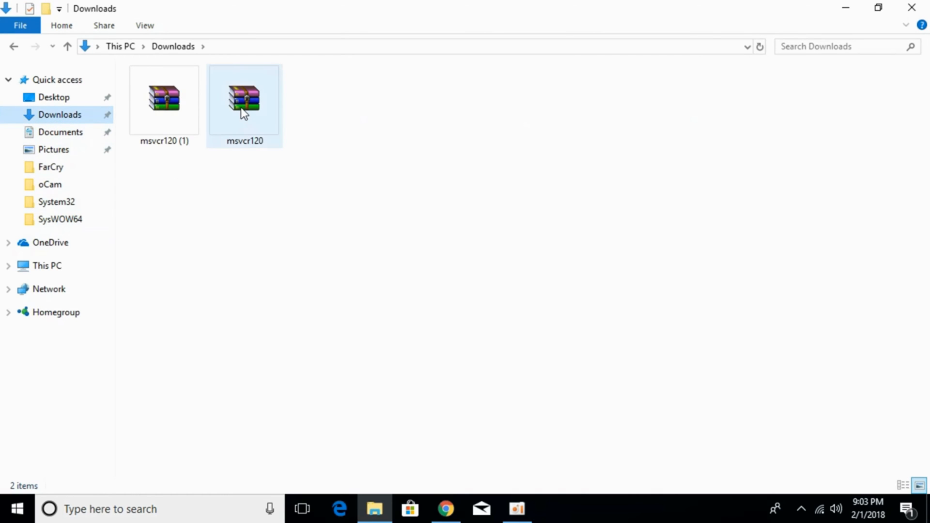
# Step: Open the msvcr120 archive in WinRAR and extract it into the msvcr120 (1) folder
pyautogui.doubleClick(243, 100)
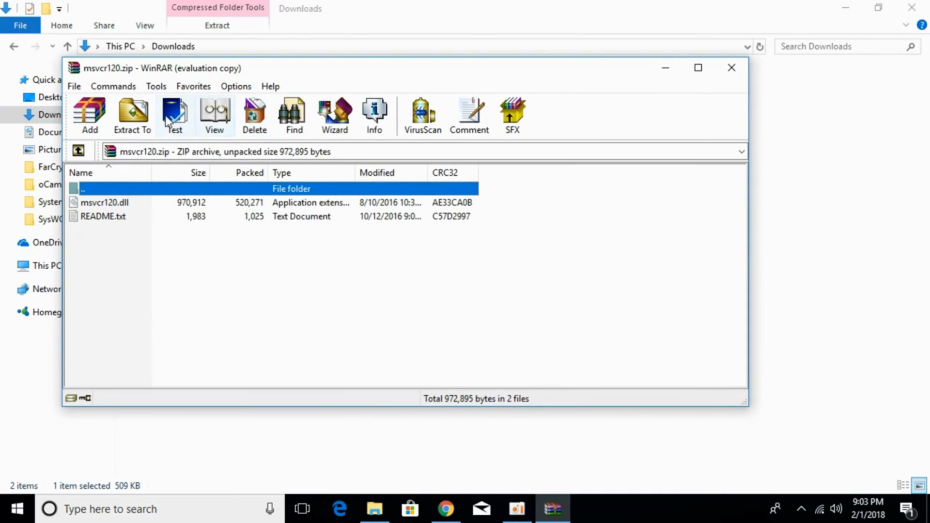
pyautogui.click(132, 114)
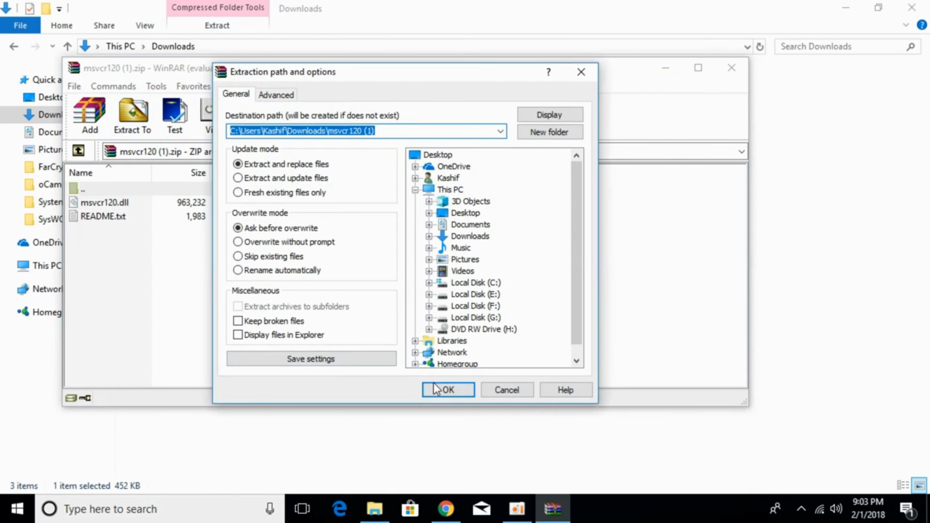
pyautogui.click(448, 390)
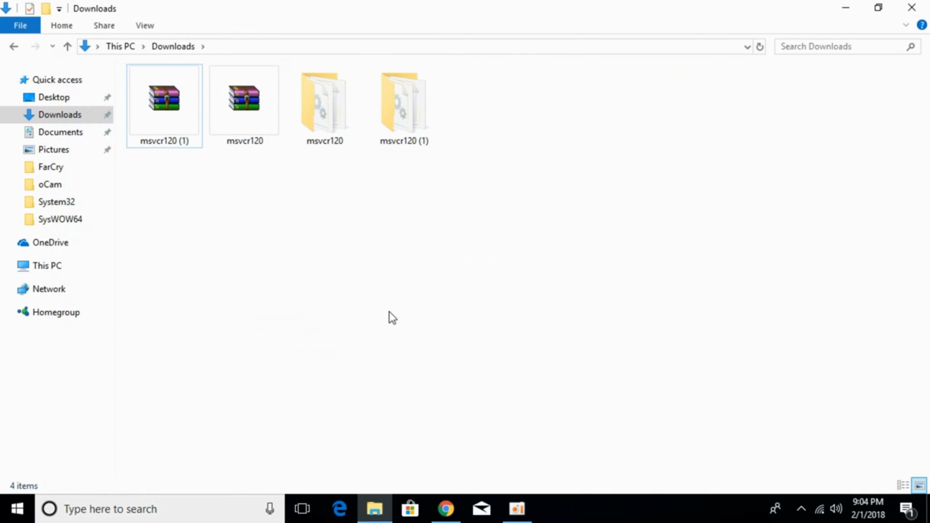
pyautogui.moveTo(259, 179)
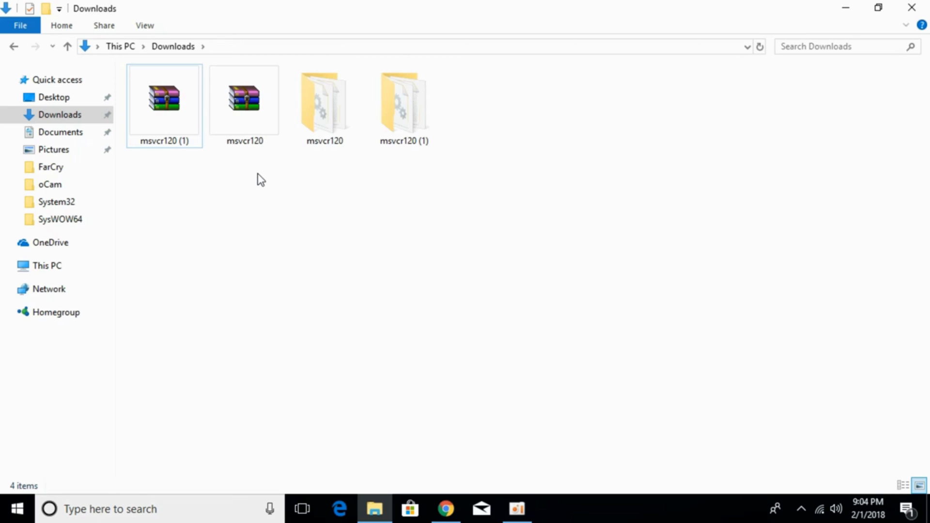
# Step: Open the extracted msvcr120 folder and, in a second window, browse to C:\Windows
pyautogui.doubleClick(325, 99)
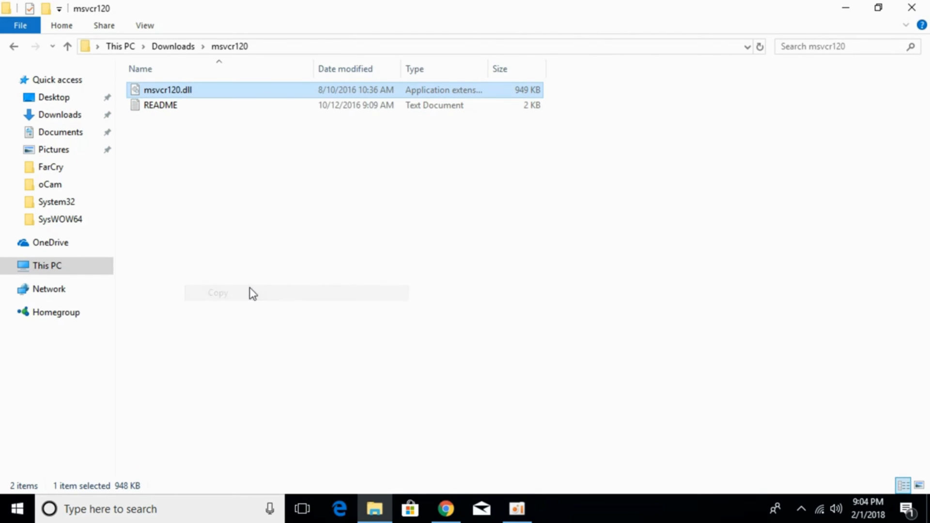
pyautogui.rightClick(43, 265)
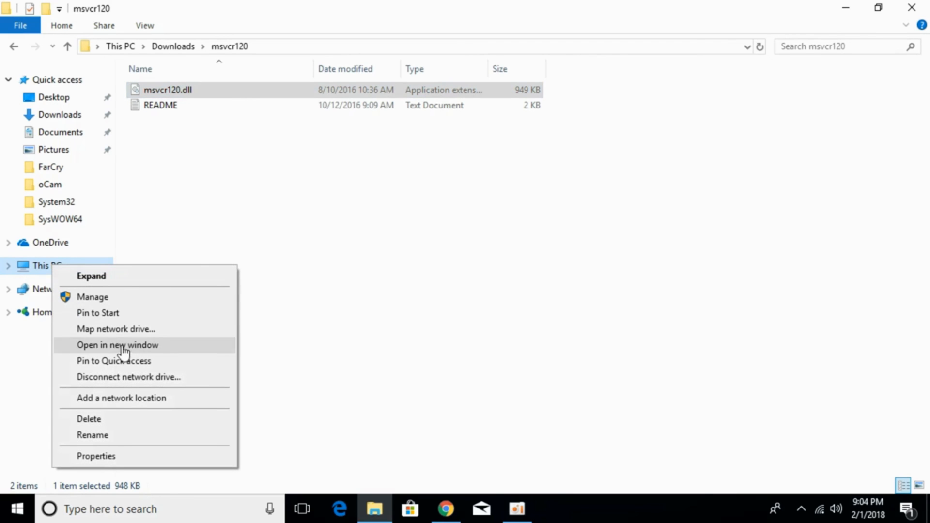
pyautogui.click(118, 345)
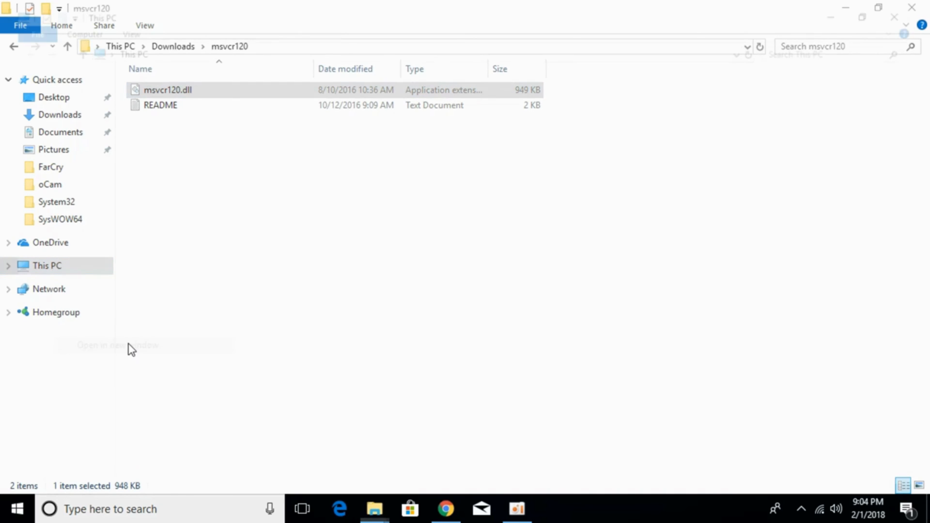
pyautogui.click(118, 346)
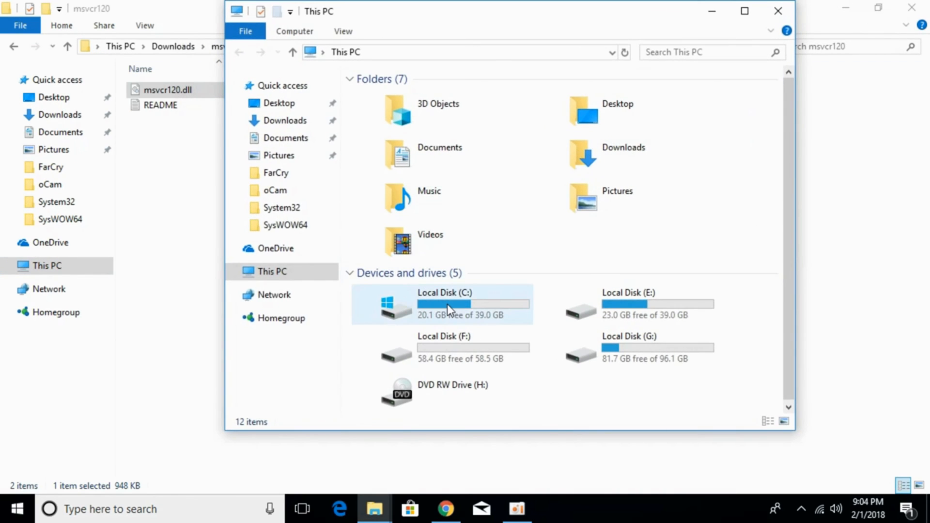
pyautogui.doubleClick(450, 305)
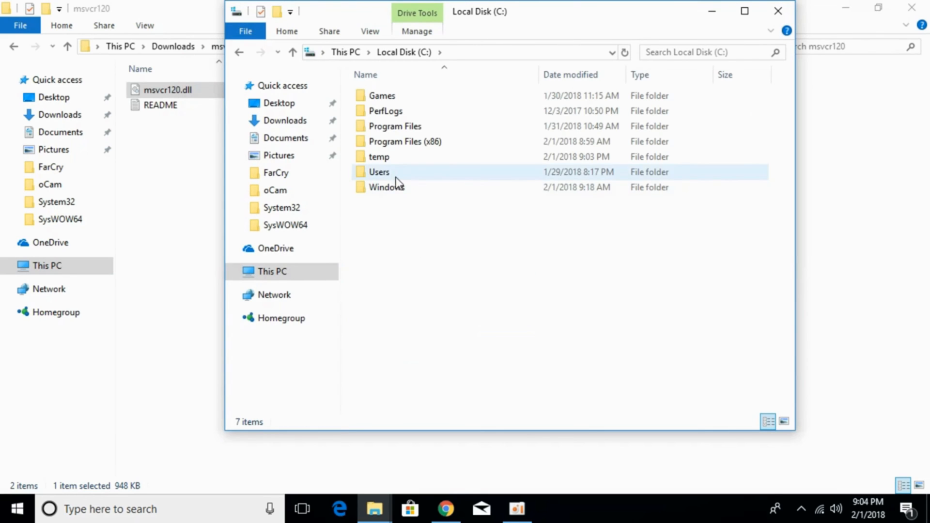
pyautogui.doubleClick(386, 187)
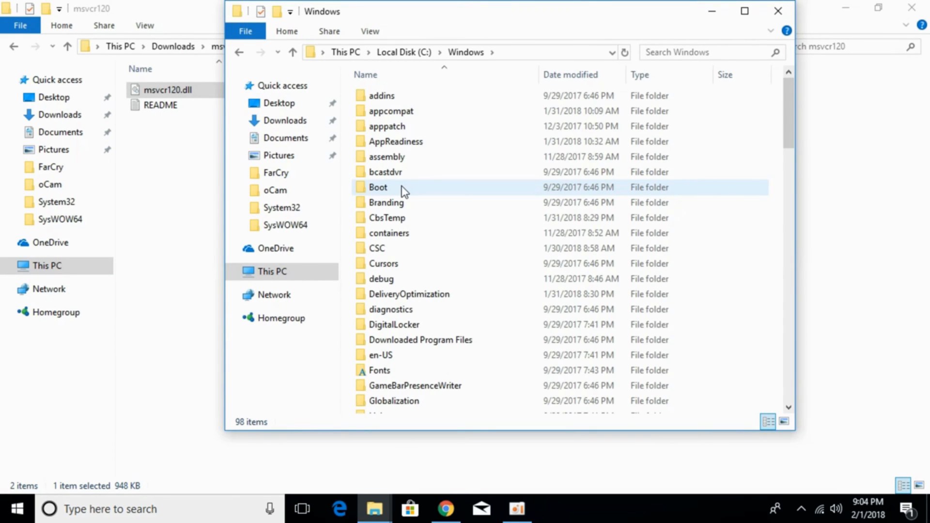
# Step: Open System32 and approve the administrator prompt to copy msvcr120.dll there
pyautogui.scroll(-3)
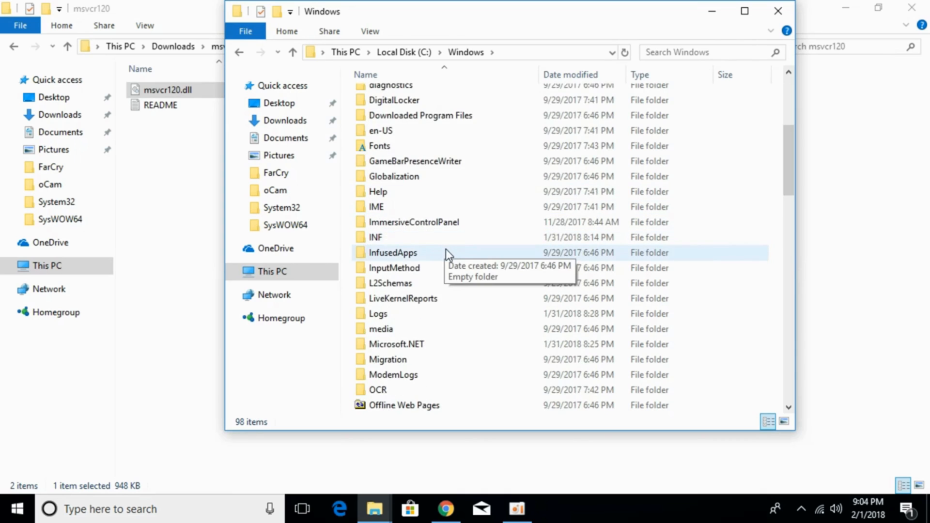
pyautogui.scroll(-3)
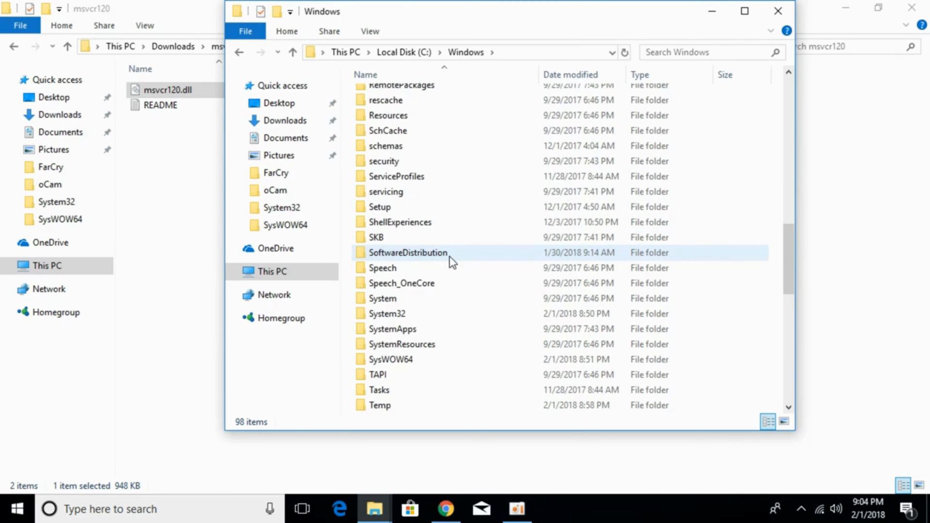
pyautogui.click(389, 314)
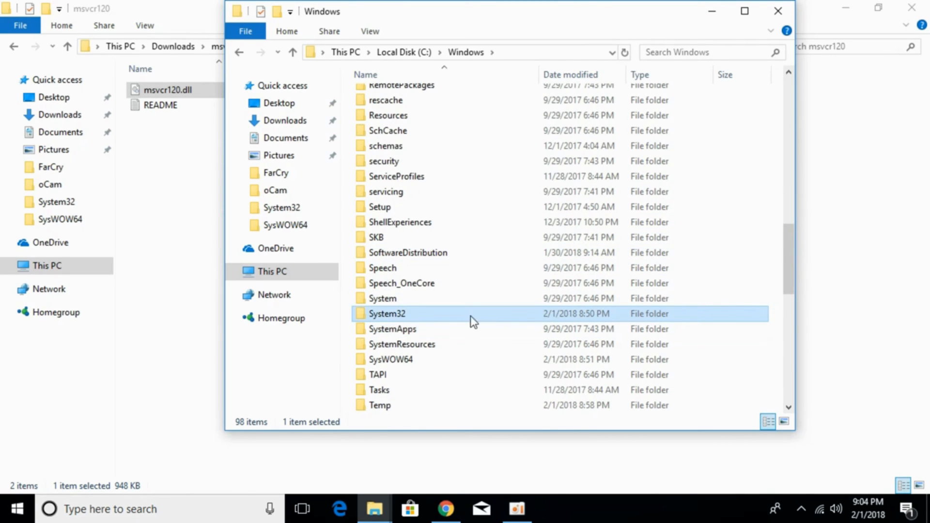
pyautogui.doubleClick(390, 313)
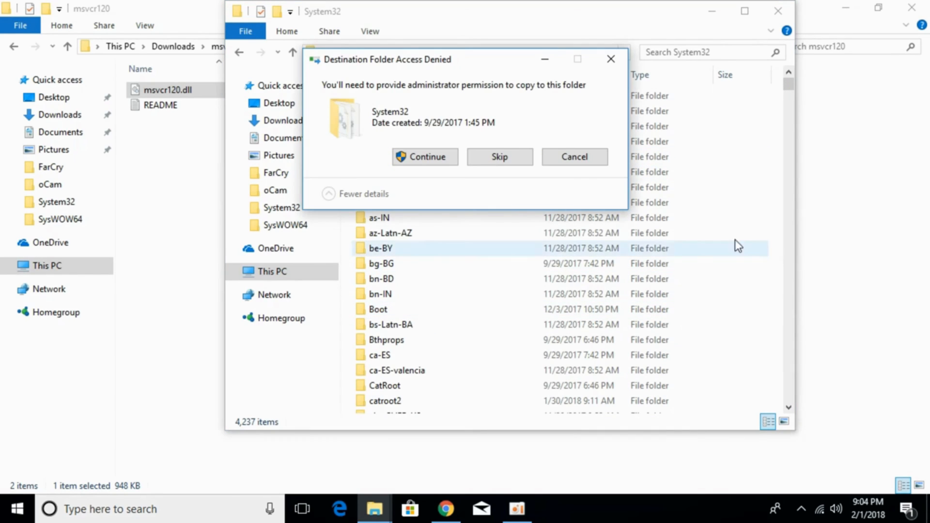
pyautogui.click(425, 157)
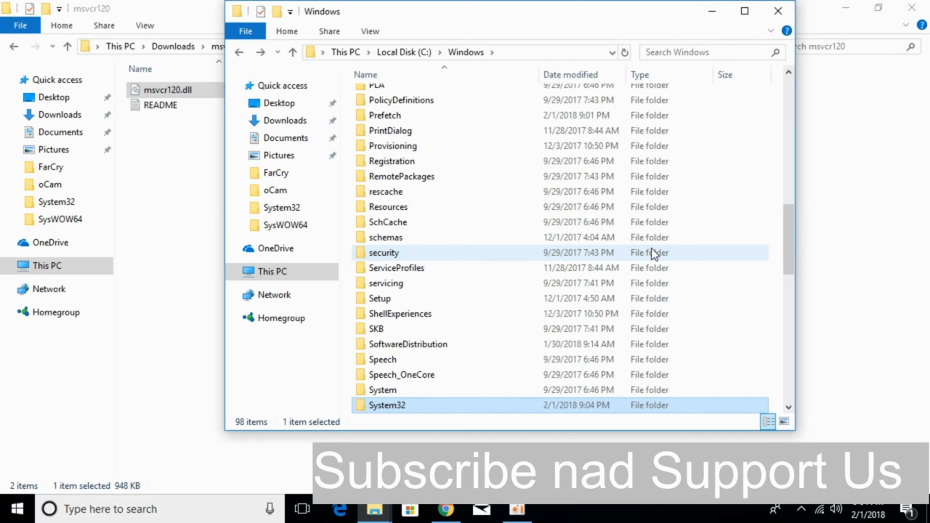
pyautogui.moveTo(628, 255)
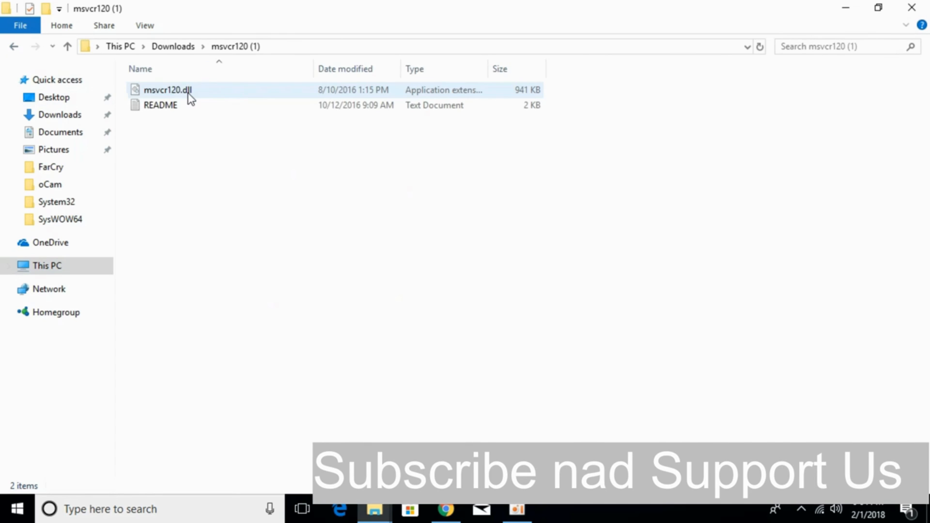
# Step: Paste the 941 KB msvcr120.dll from msvcr120 (1) into System32, then go back
pyautogui.click(167, 90)
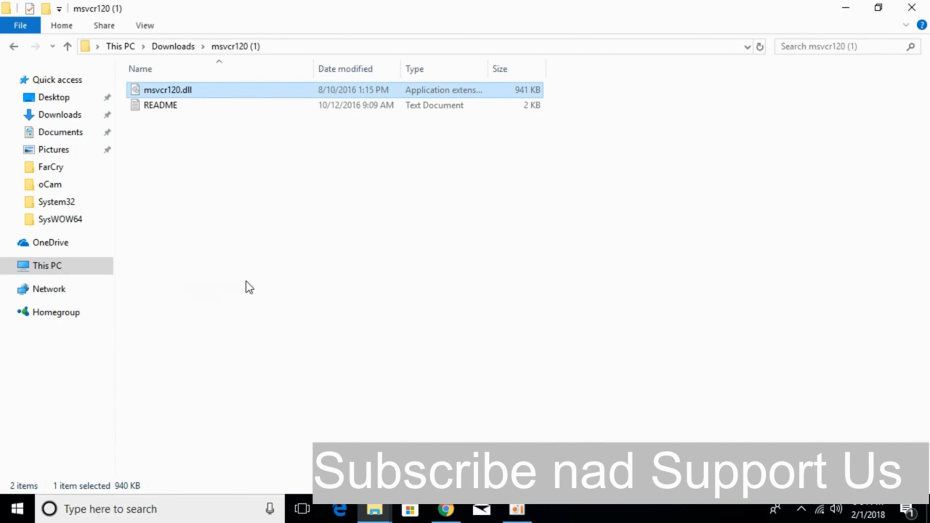
pyautogui.moveTo(374, 514)
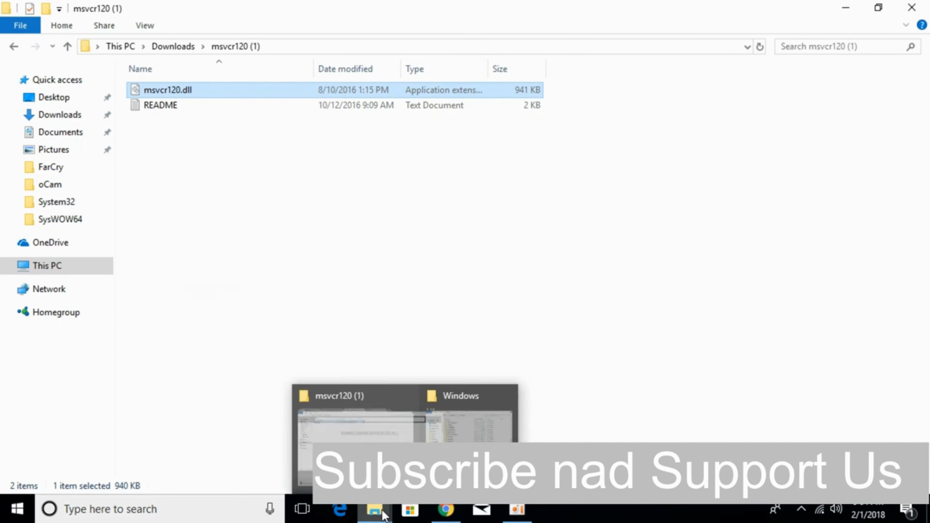
pyautogui.click(466, 396)
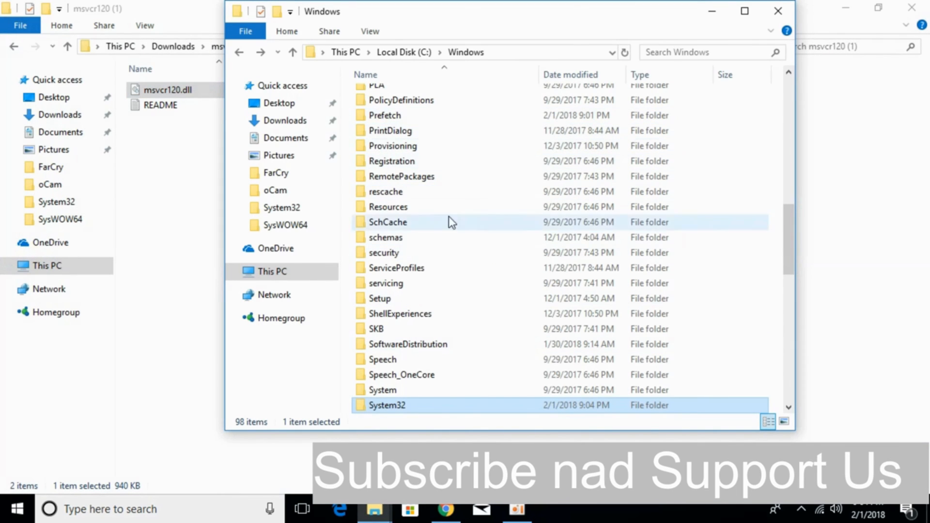
pyautogui.scroll(-3)
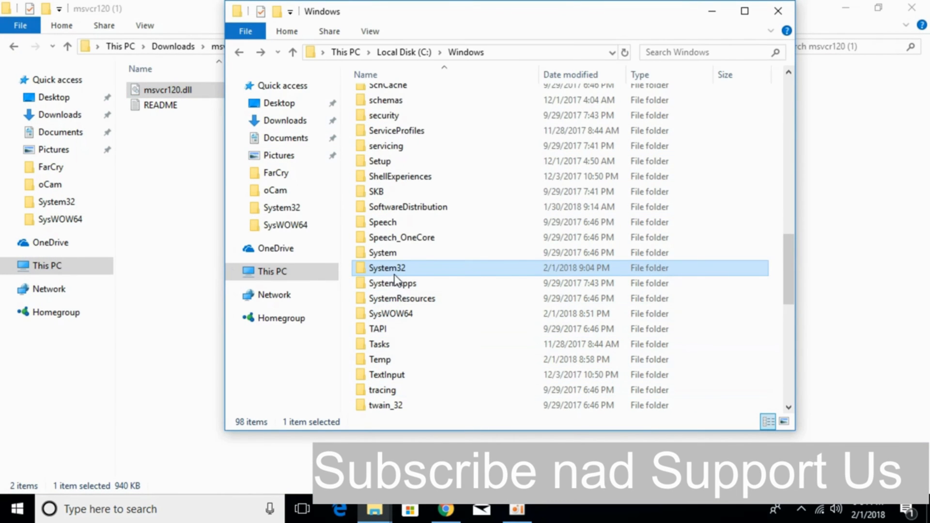
pyautogui.moveTo(413, 272)
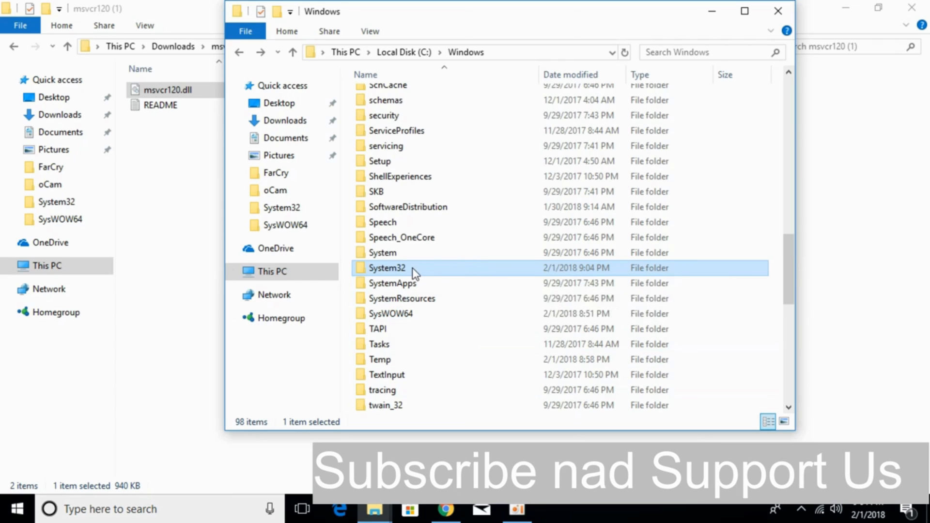
pyautogui.doubleClick(387, 268)
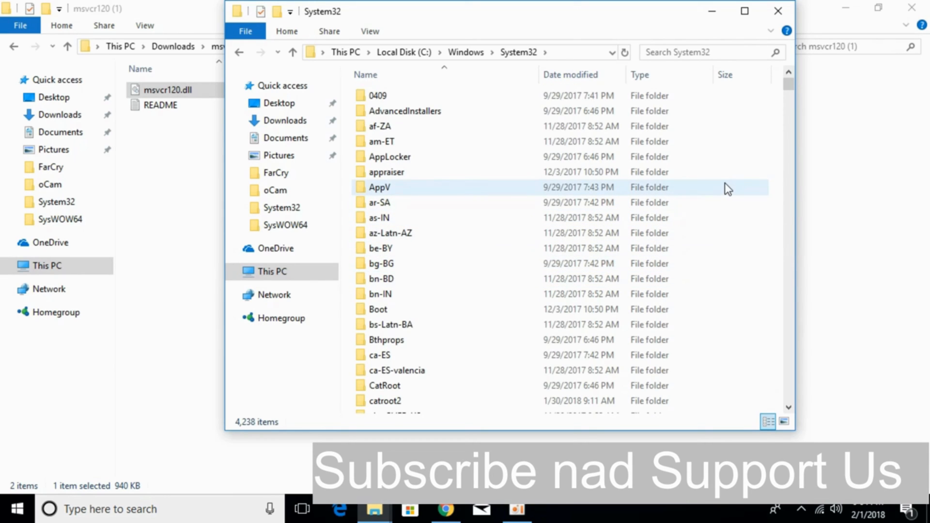
pyautogui.rightClick(728, 188)
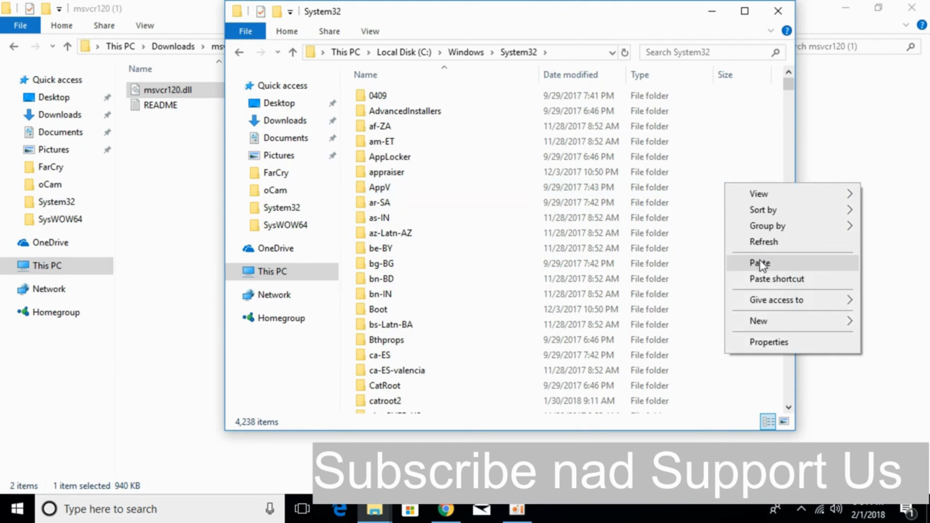
pyautogui.click(761, 264)
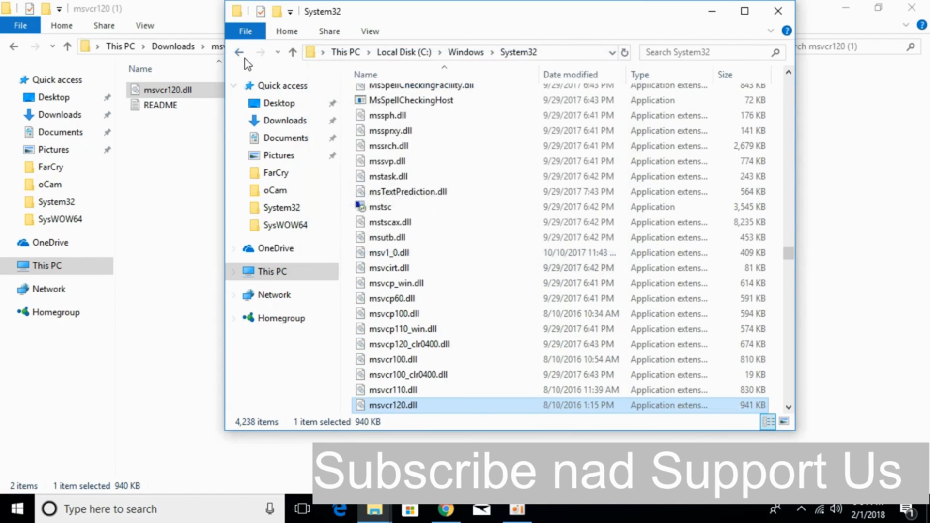
pyautogui.click(240, 53)
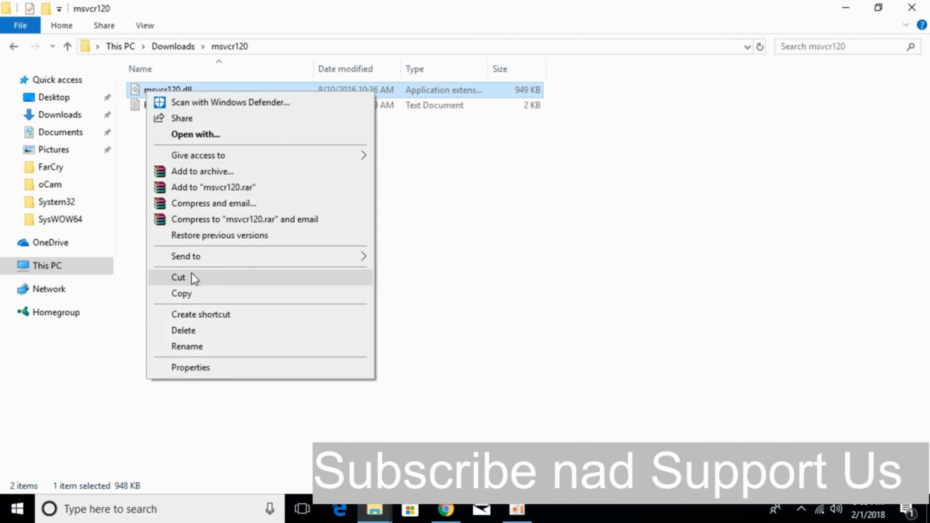
# Step: Paste the 948 KB msvcr120.dll into SysWOW64, approving the administrator prompt
pyautogui.click(179, 278)
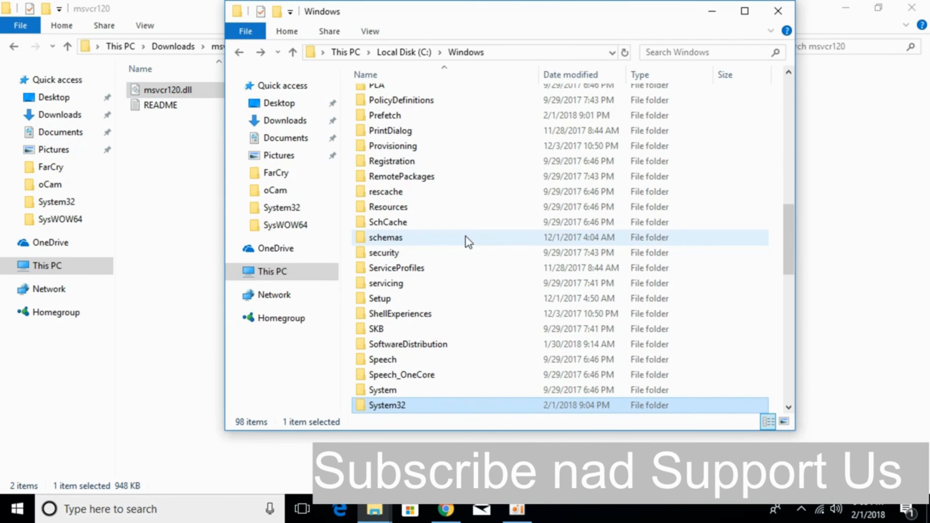
pyautogui.scroll(-3)
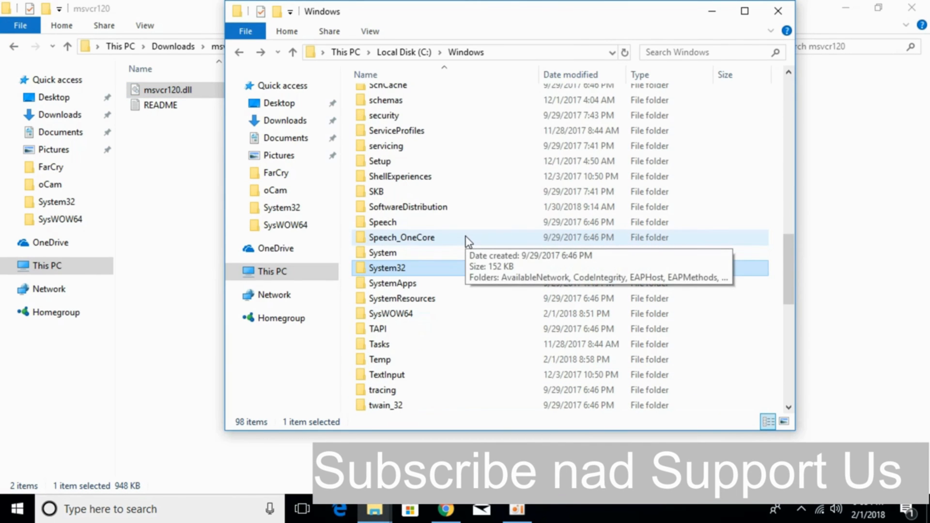
pyautogui.moveTo(475, 287)
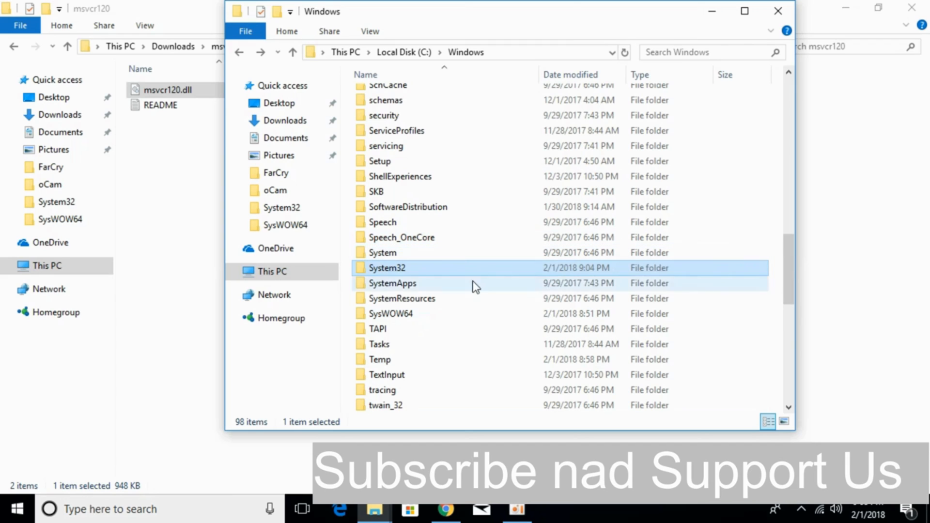
pyautogui.click(391, 313)
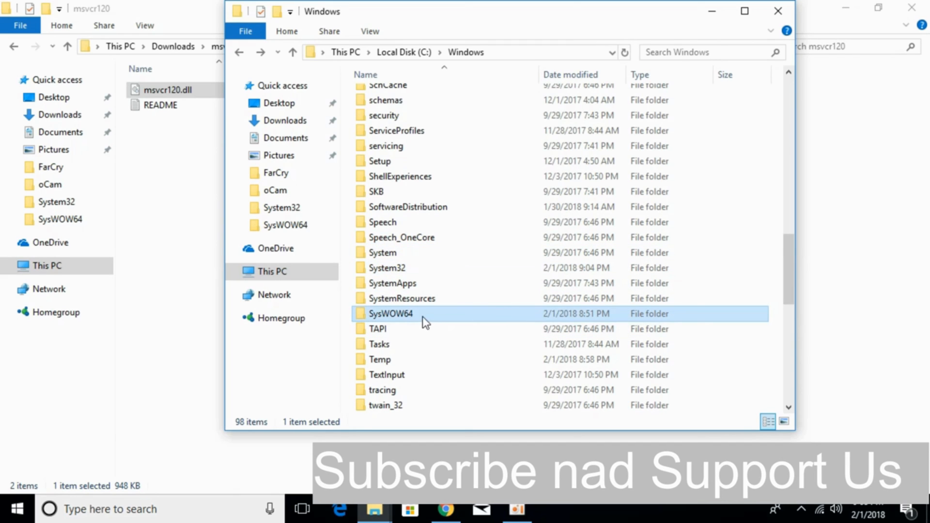
pyautogui.doubleClick(392, 314)
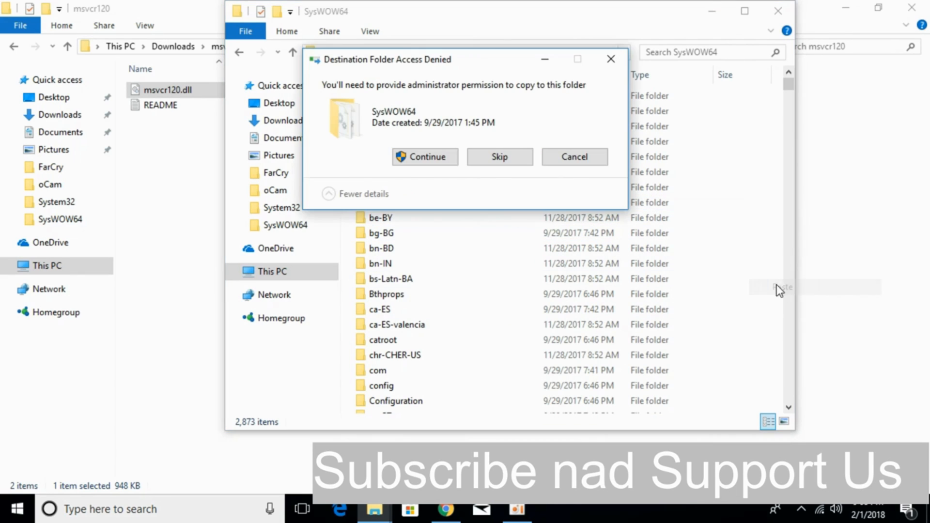
pyautogui.click(425, 157)
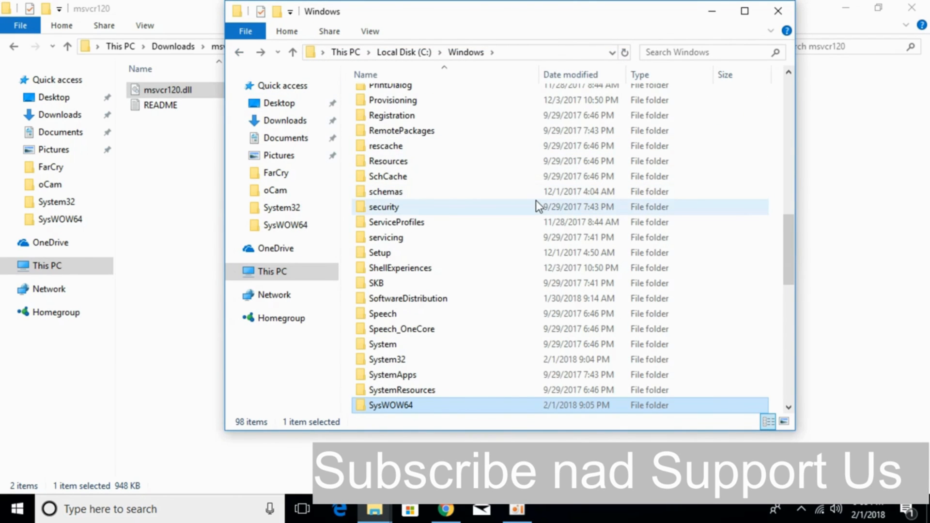
pyautogui.moveTo(538, 205)
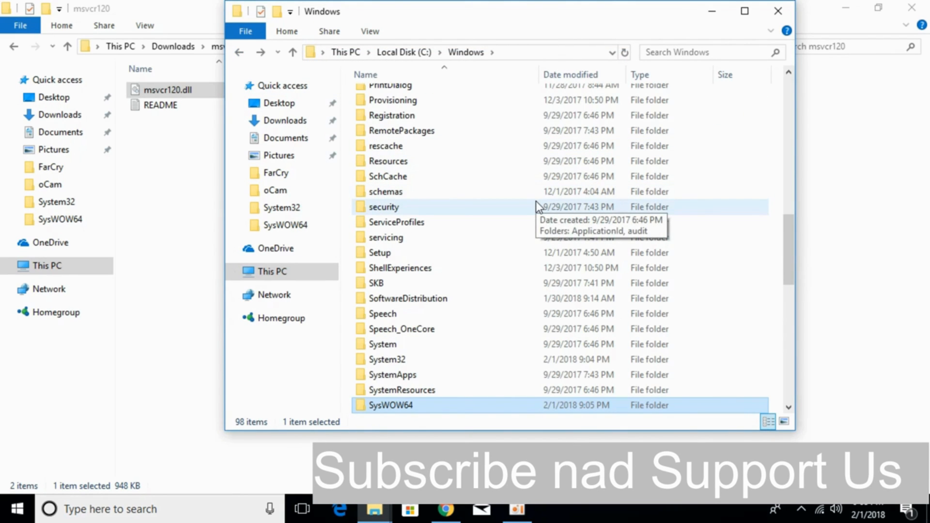